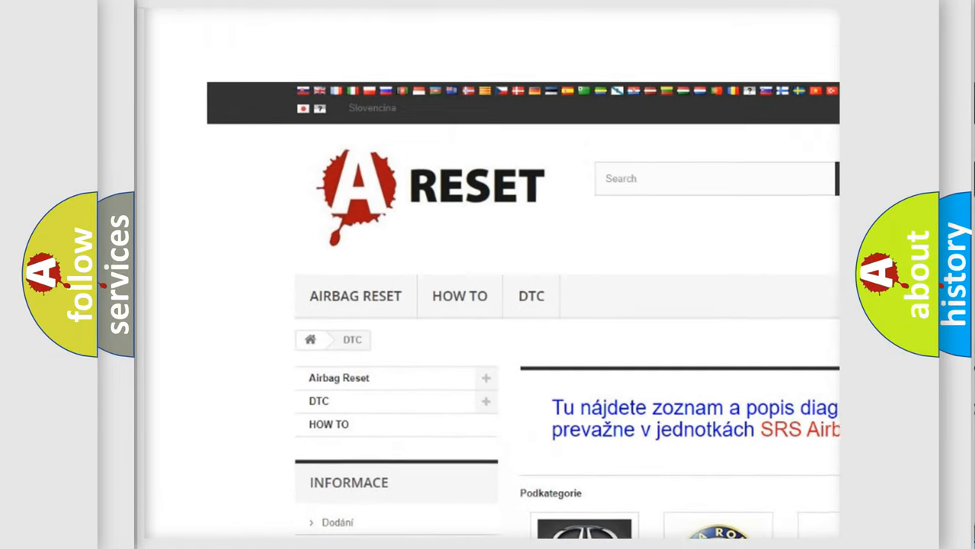
Open the TOYOTA DTC category and browse its list of airbag diagnostic codes.
scroll(down, 3)
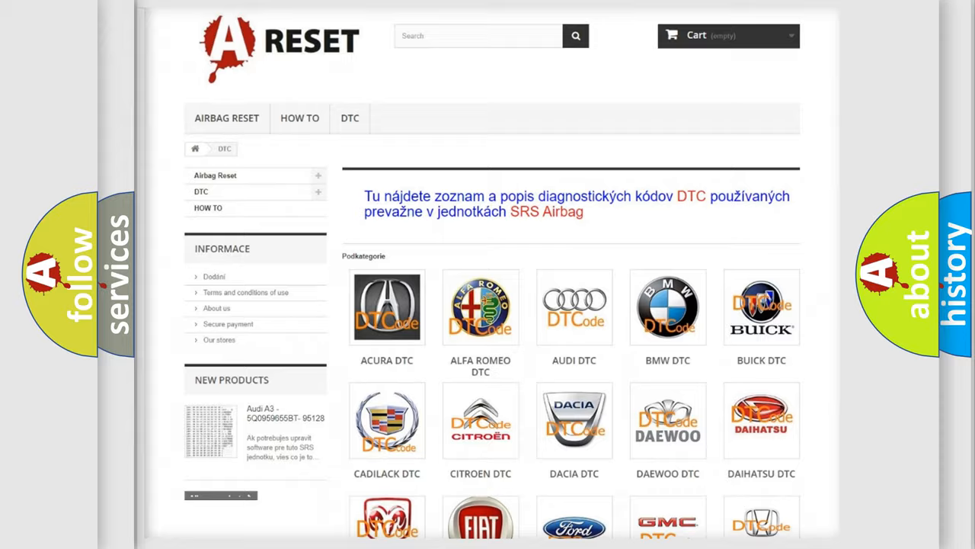
scroll(down, 3)
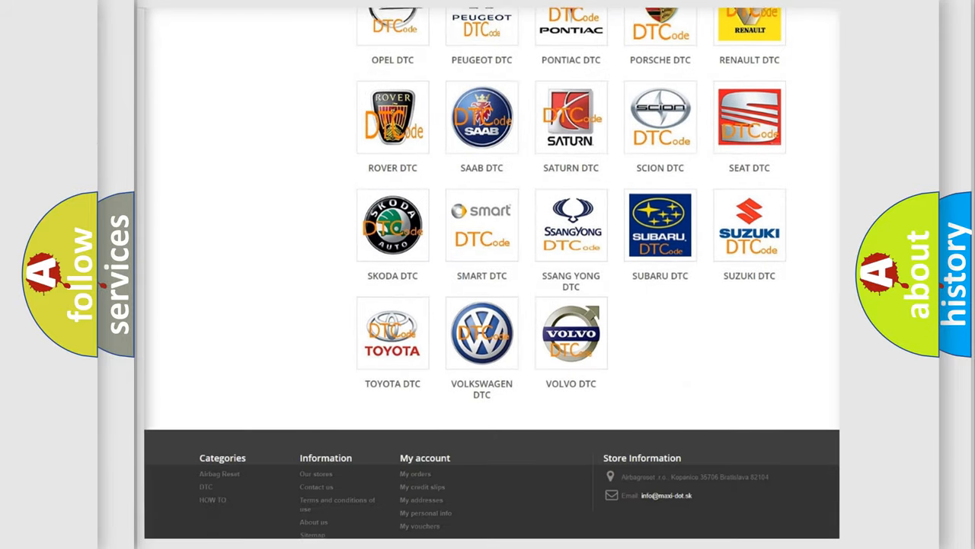
scroll(down, 3)
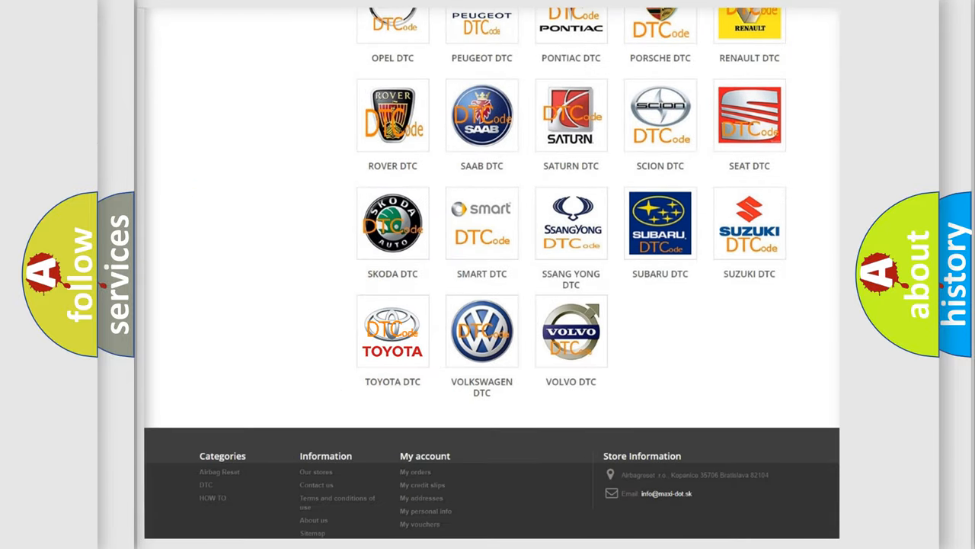
click(393, 331)
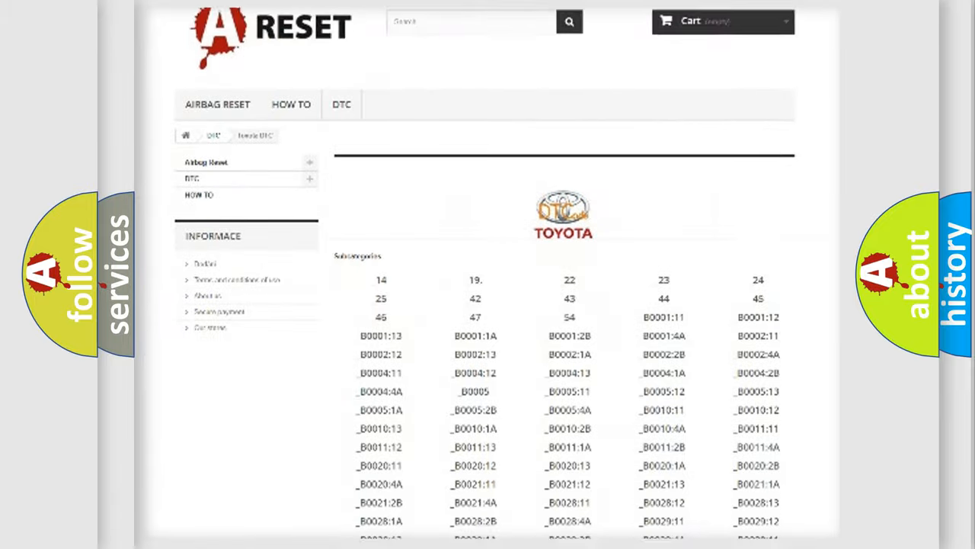
scroll(down, 3)
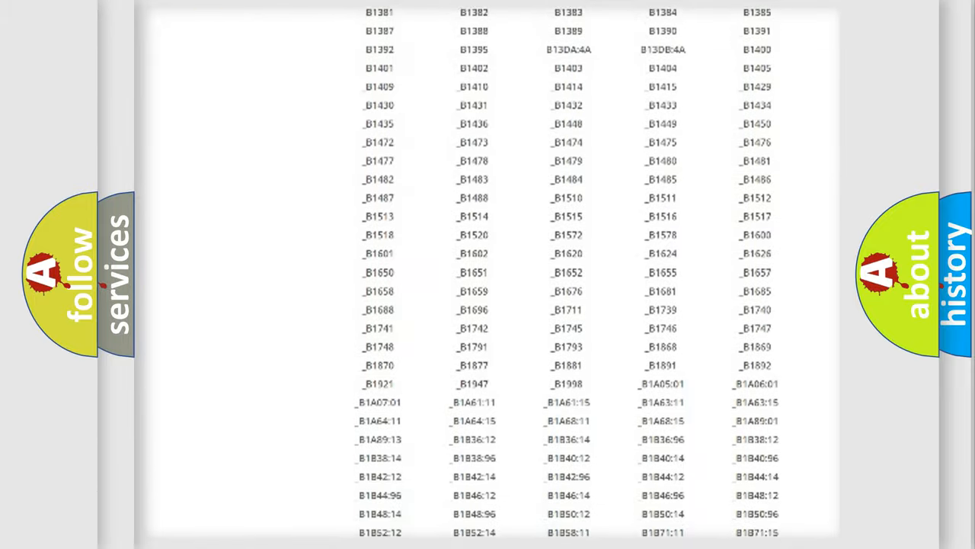